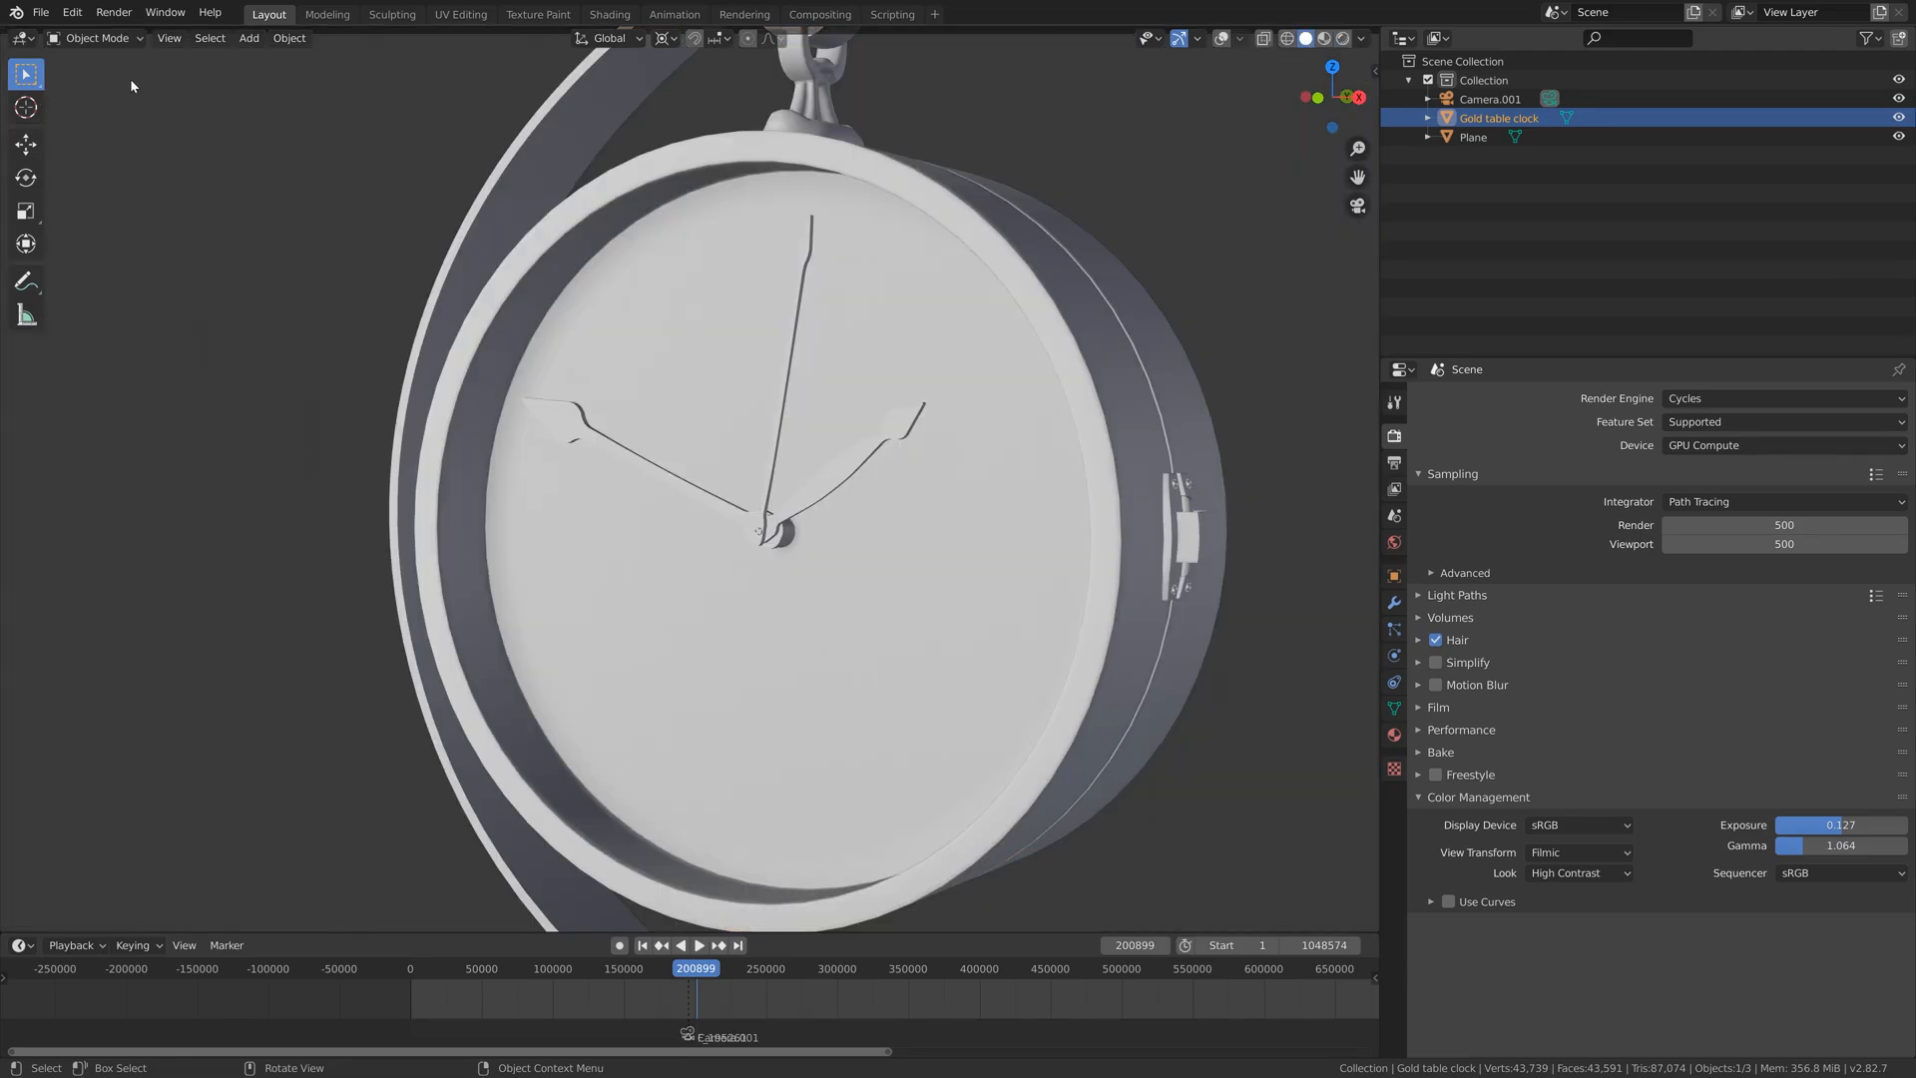
# Preview the noisy render, then set Cycles render and viewport samples to 50.
pyautogui.press('F12')
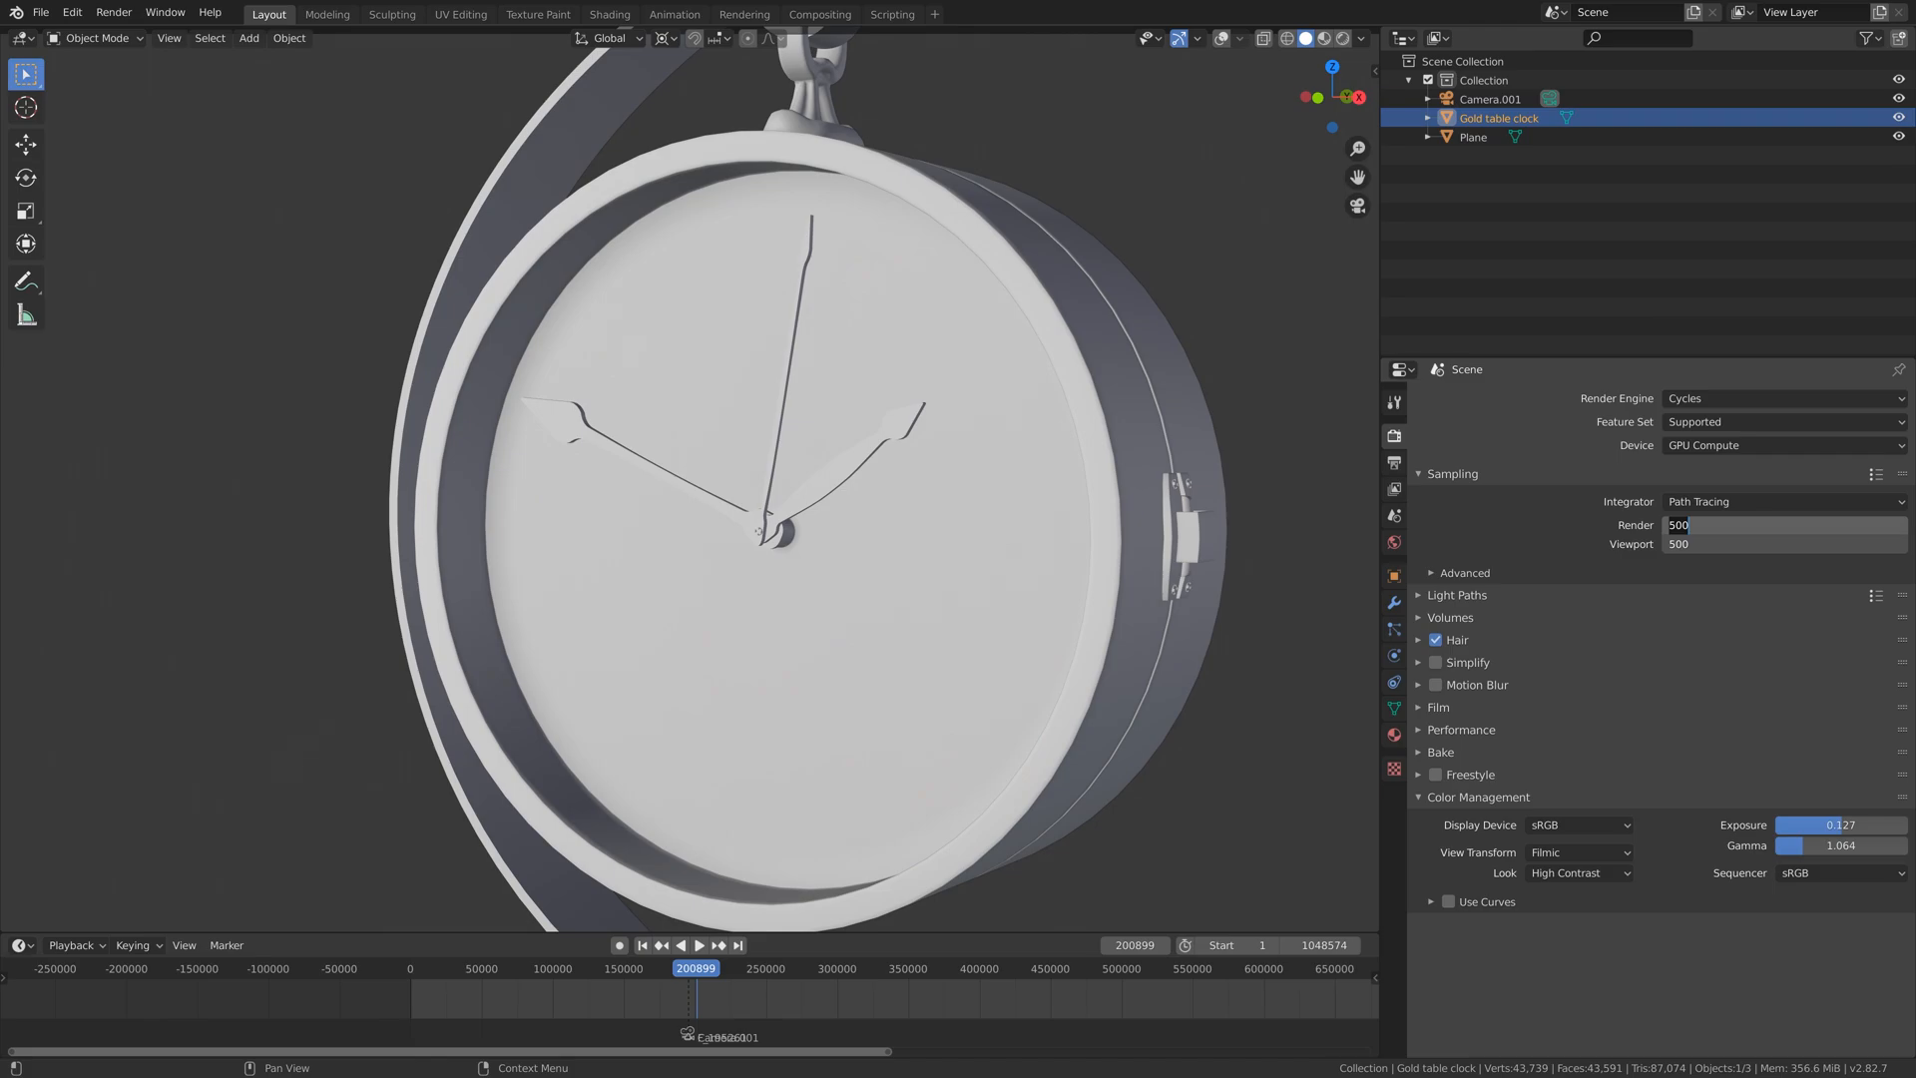
pyautogui.write('50')
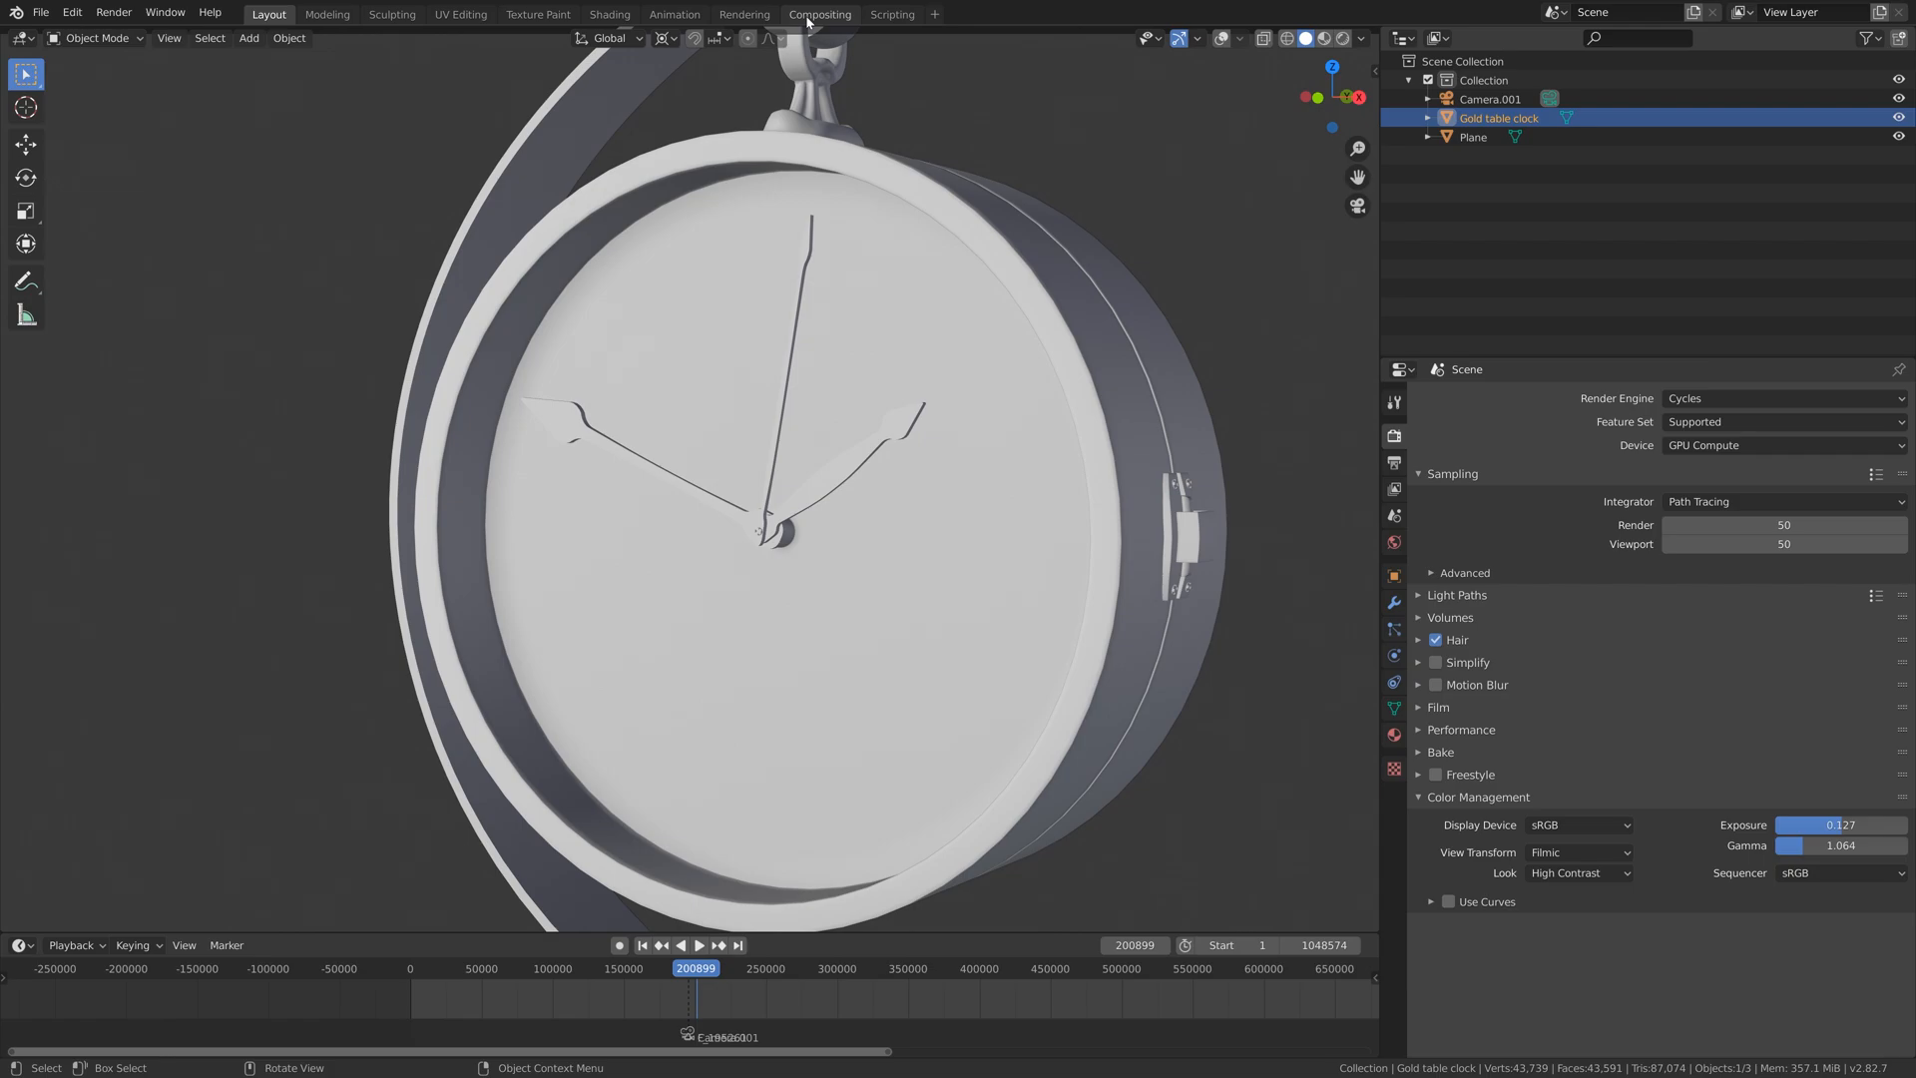
# Switch to Compositing and move the Composite node right to free space for a filter.
pyautogui.click(819, 14)
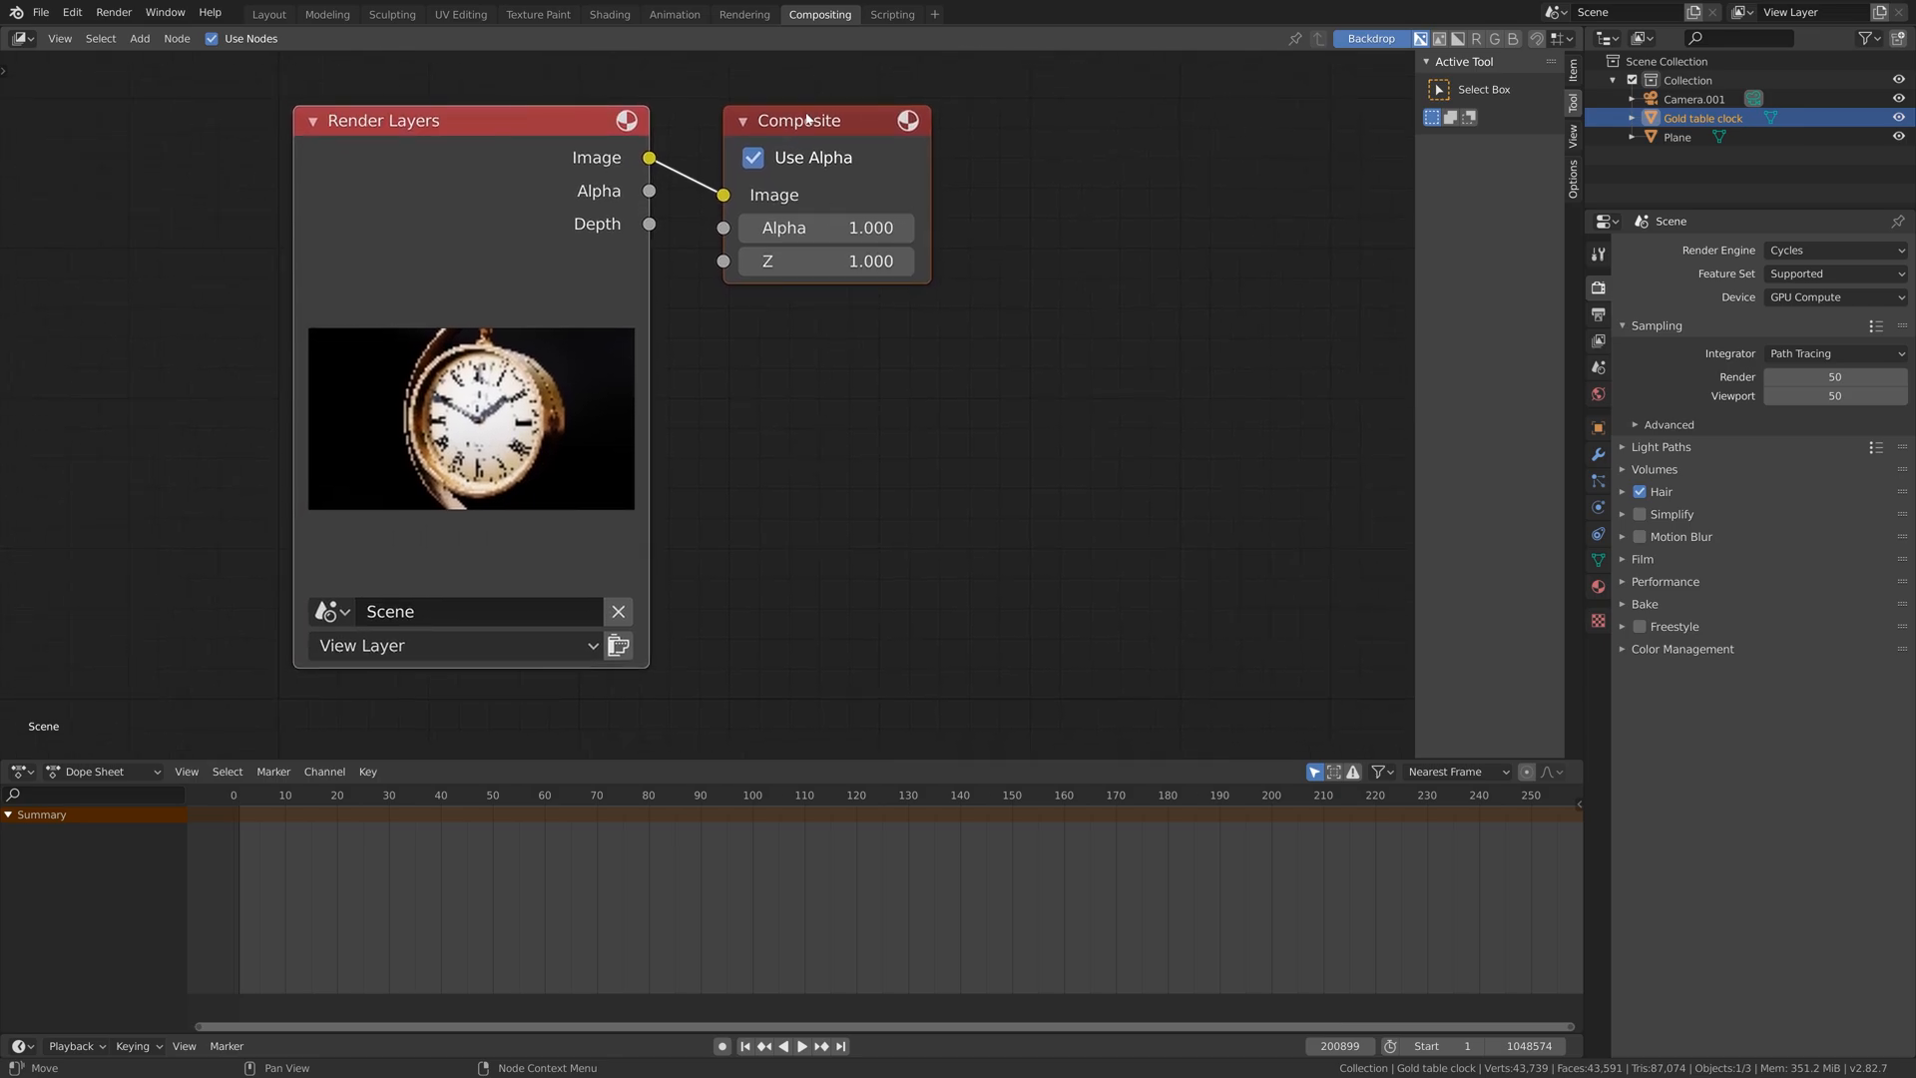
pyautogui.moveTo(803, 120); pyautogui.dragTo(1221, 242)
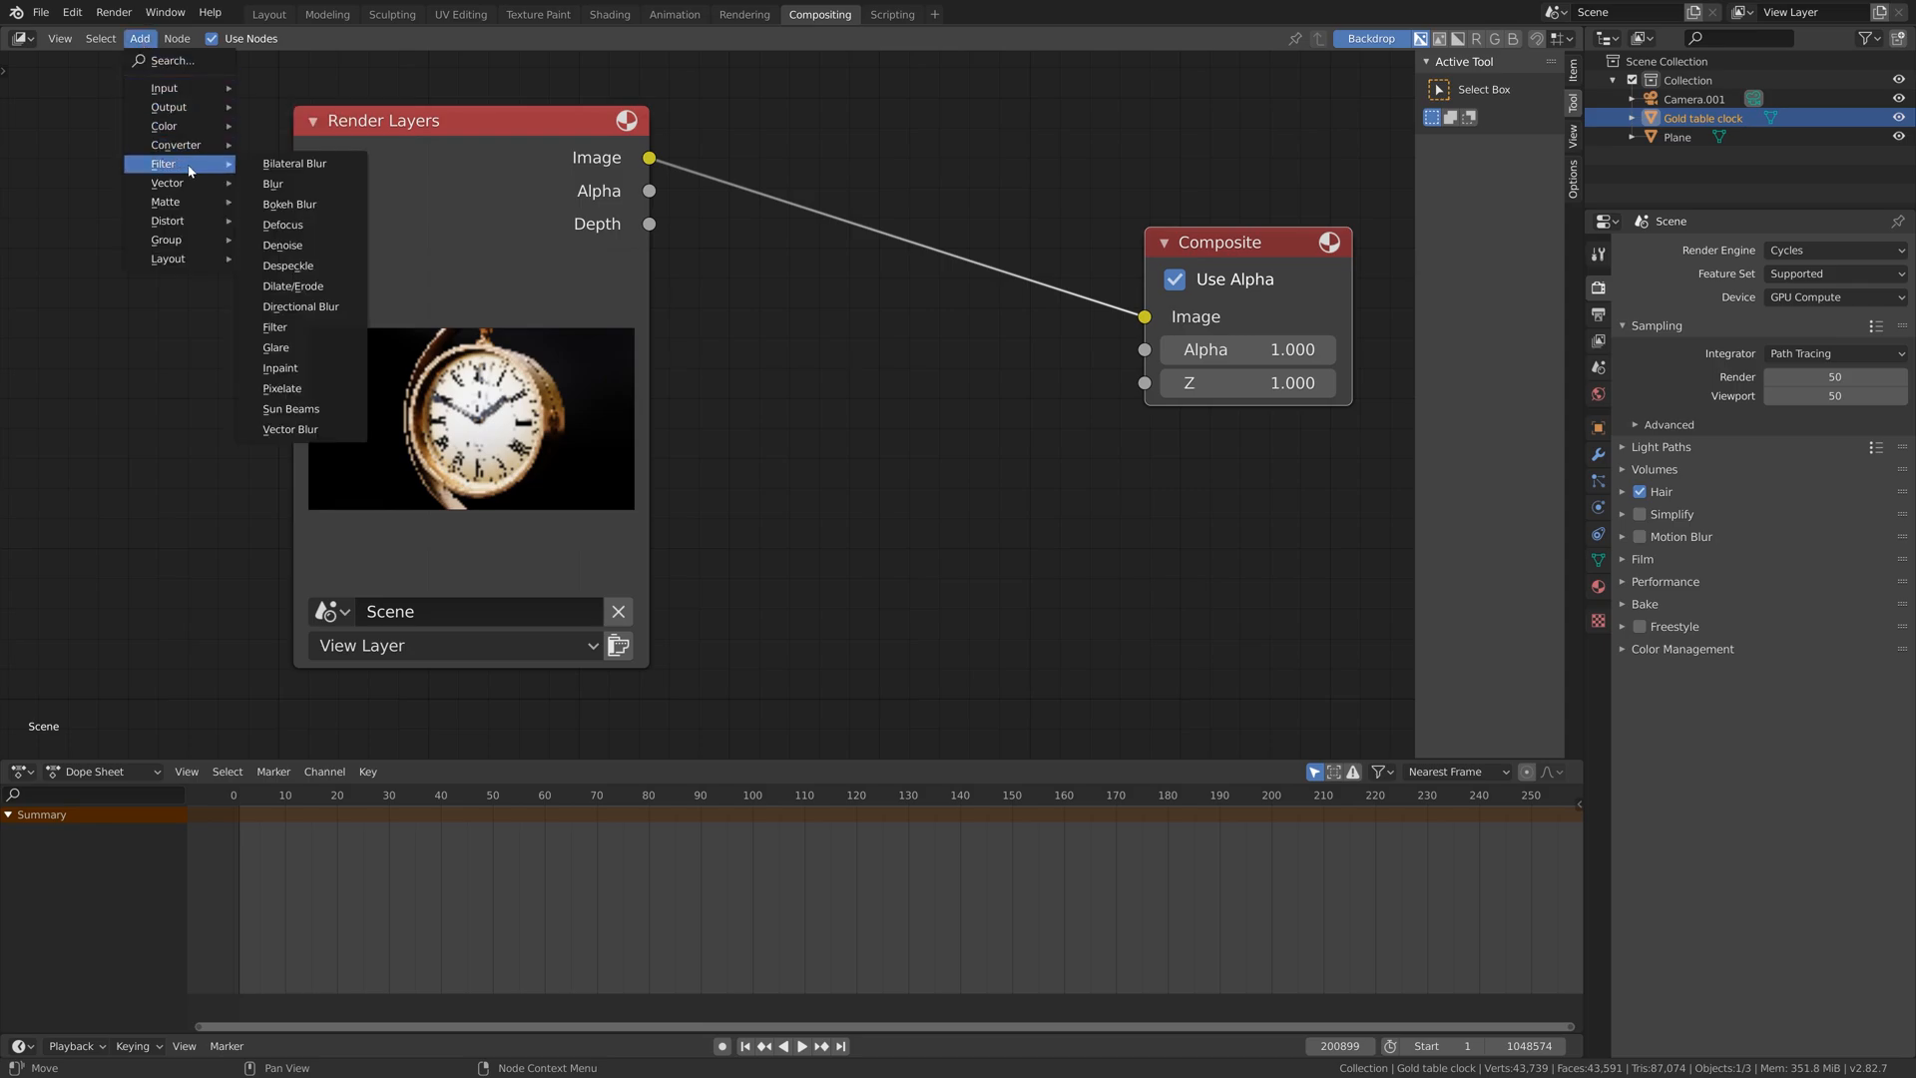
# Drop a Denoise node onto the link between Render Layers and Composite.
pyautogui.click(282, 244)
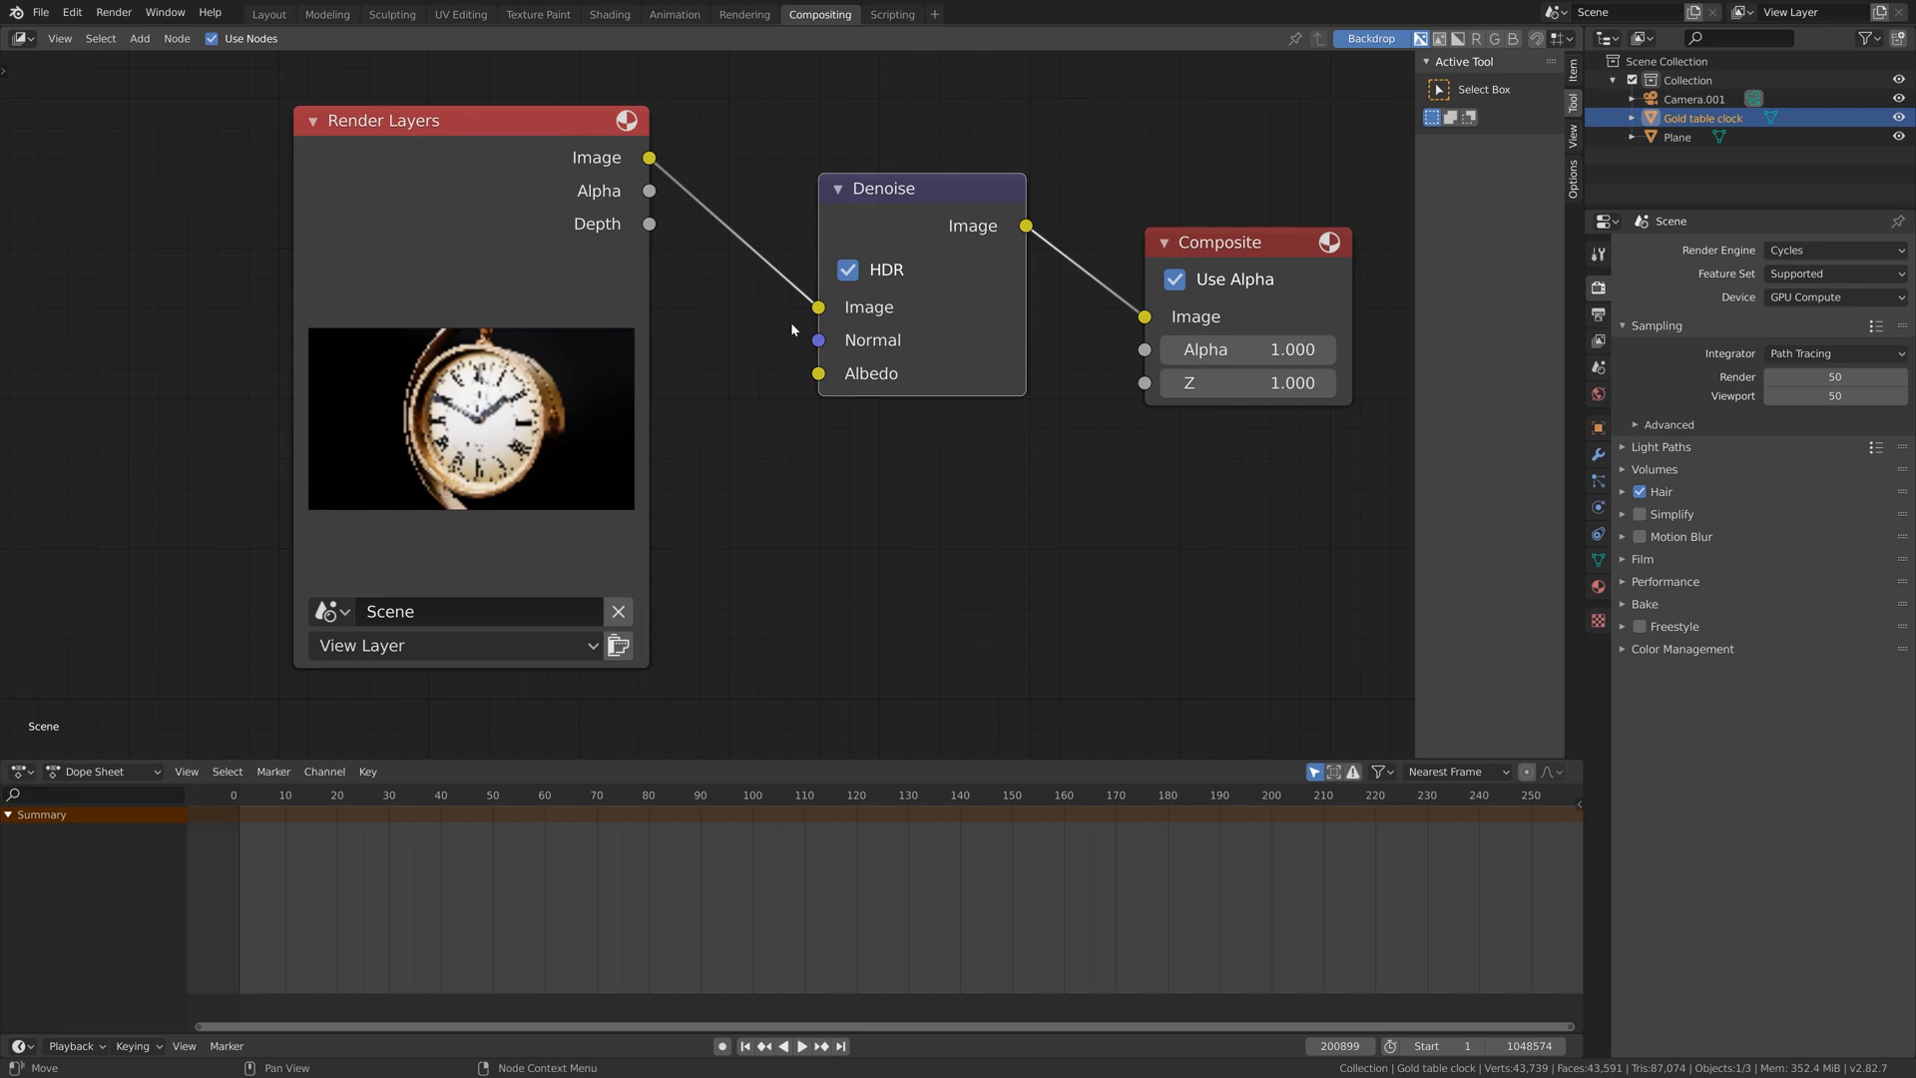
pyautogui.click(111, 12)
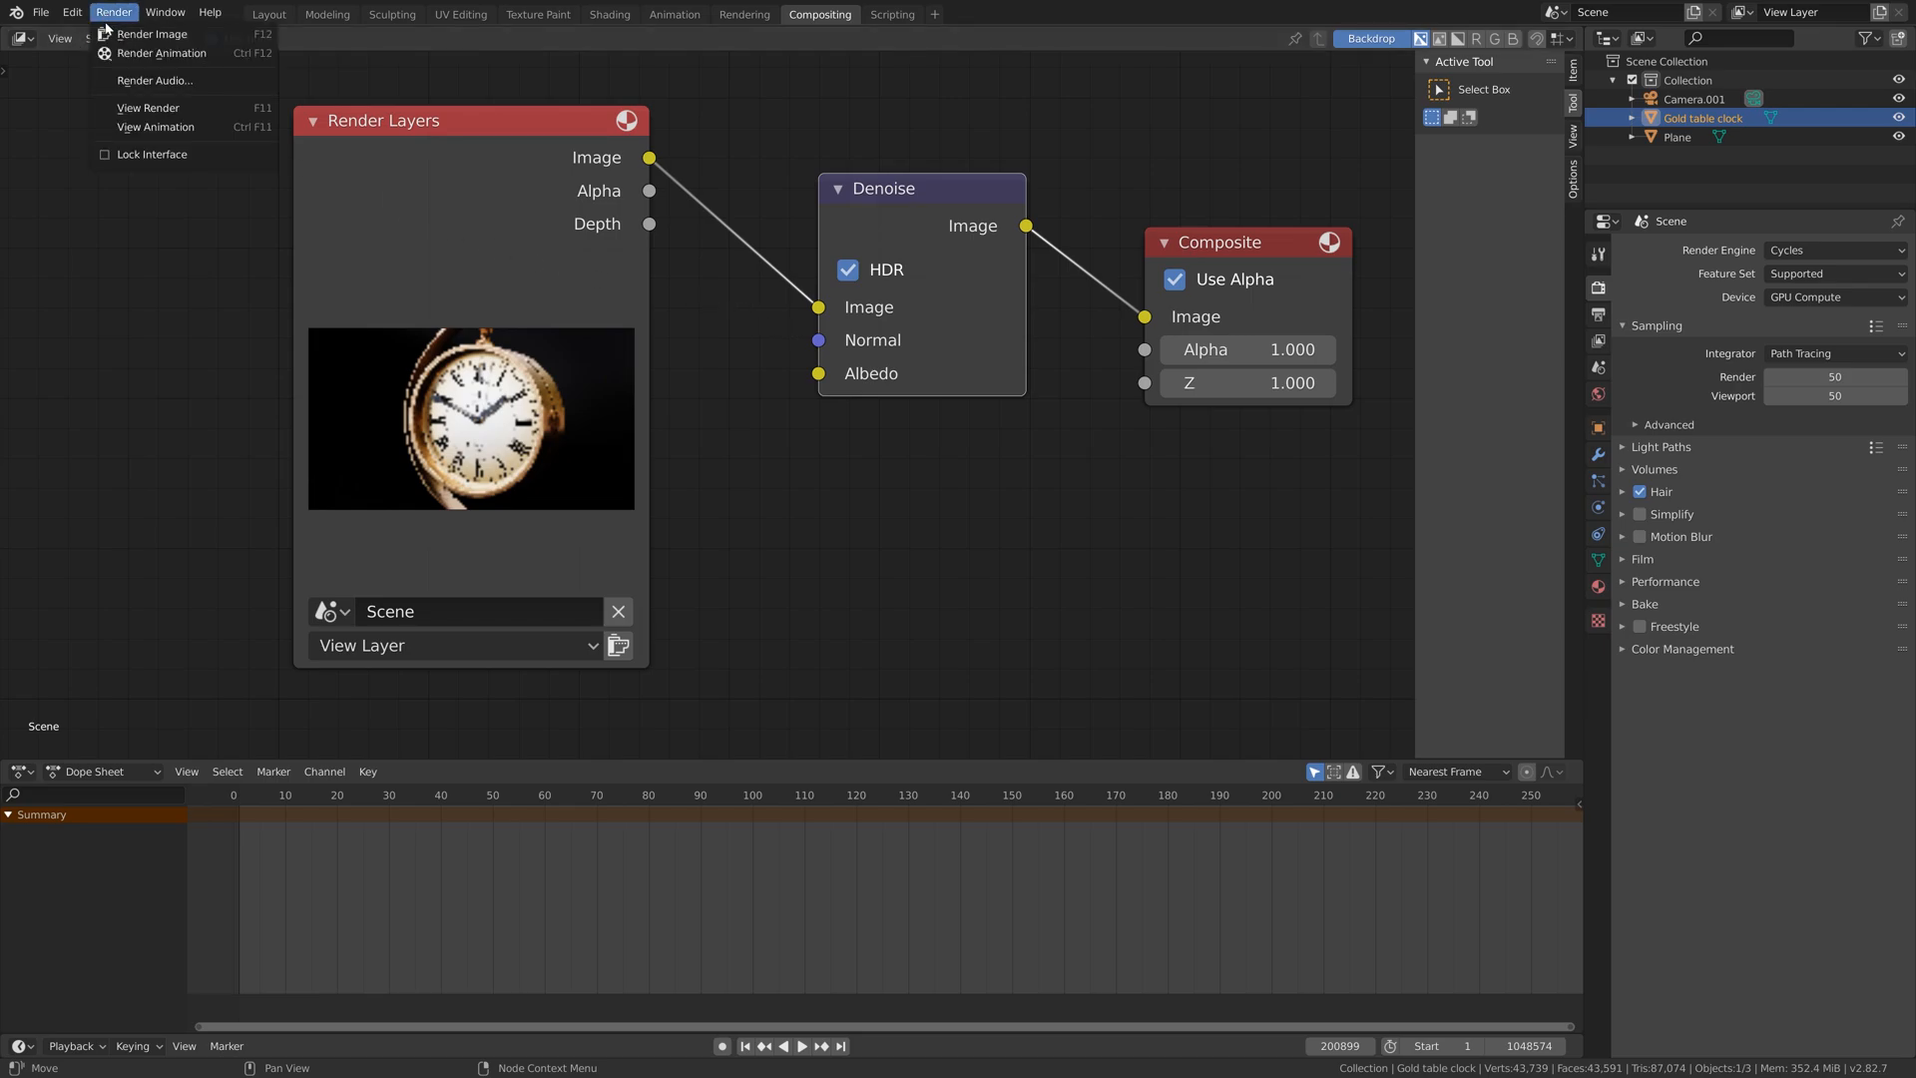
# Render the frame and inspect the clean denoised clock image.
pyautogui.click(151, 34)
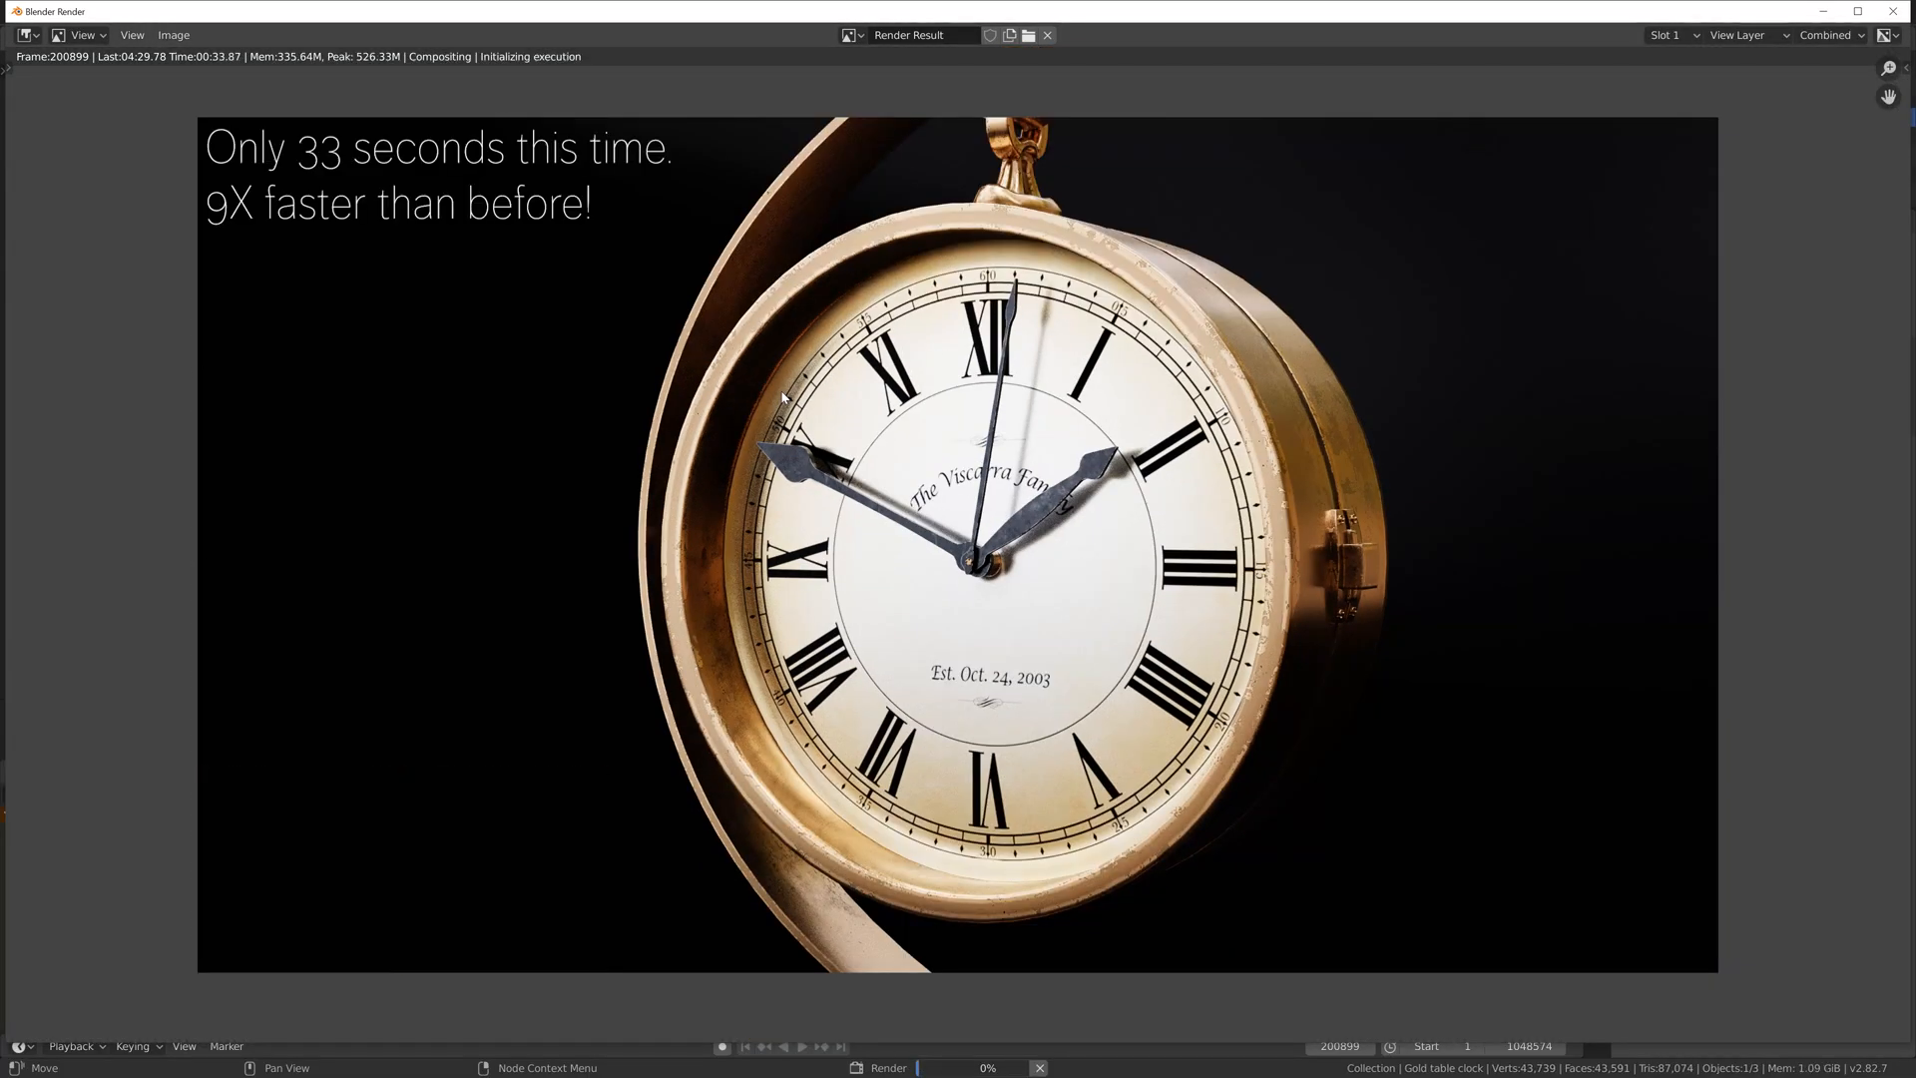
pyautogui.moveTo(558, 74)
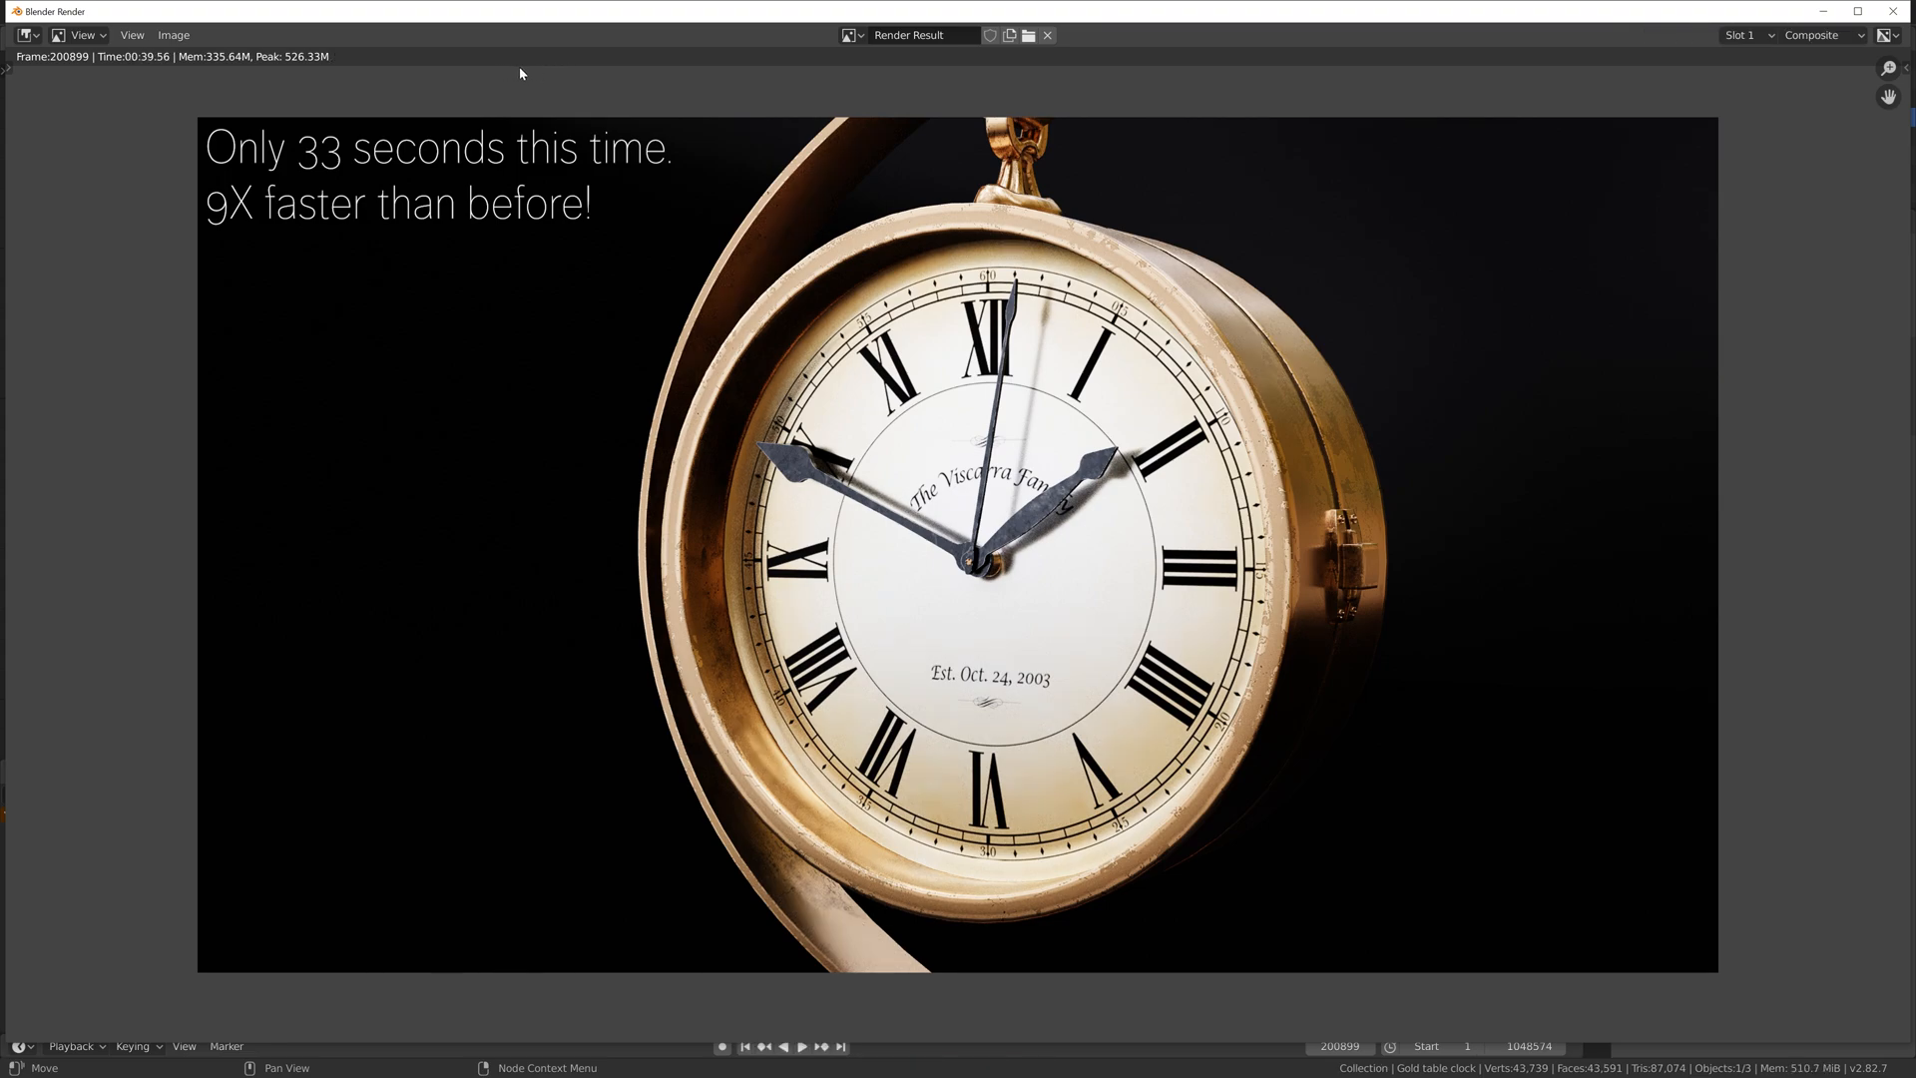
pyautogui.scroll(3)
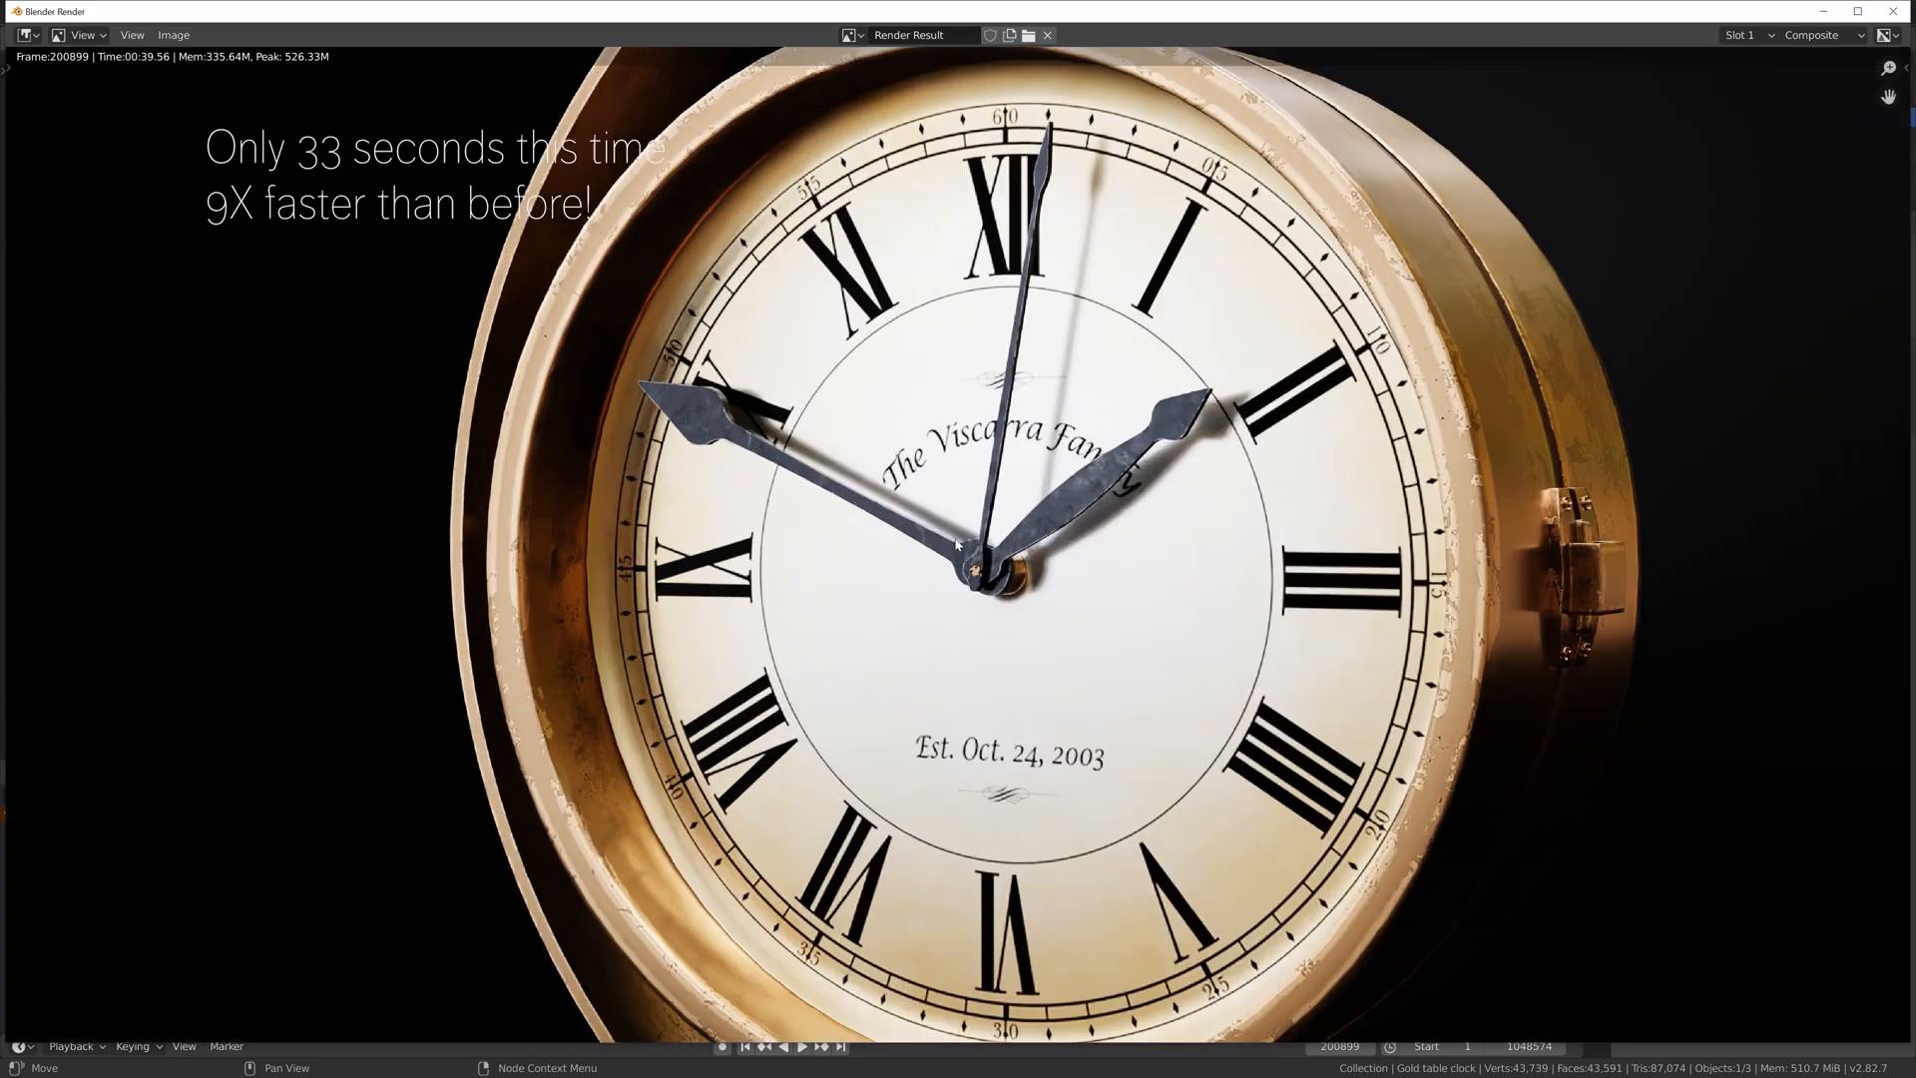